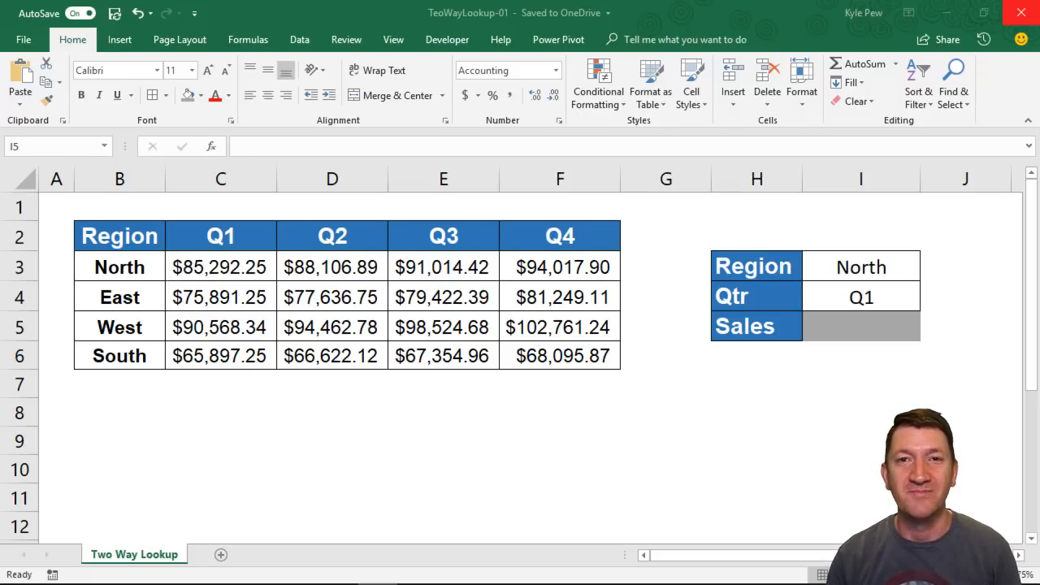
mouse_move(469, 324)
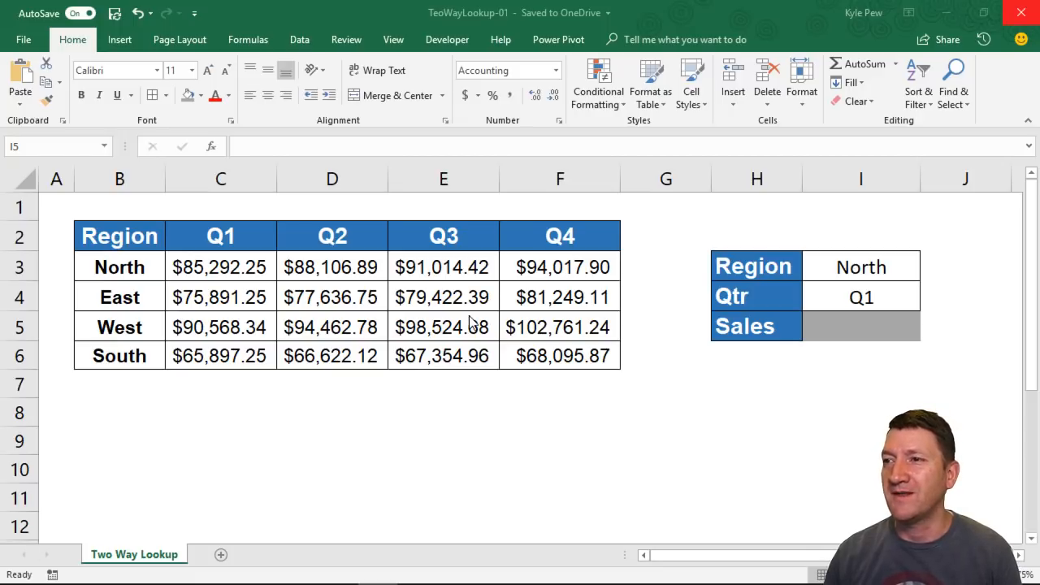
mouse_move(439, 23)
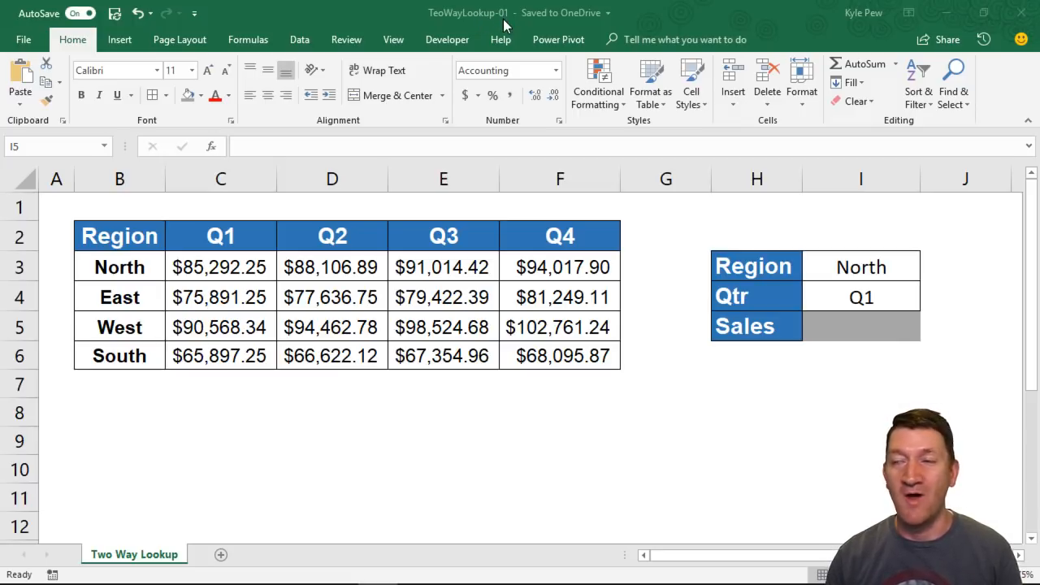
mouse_move(308, 315)
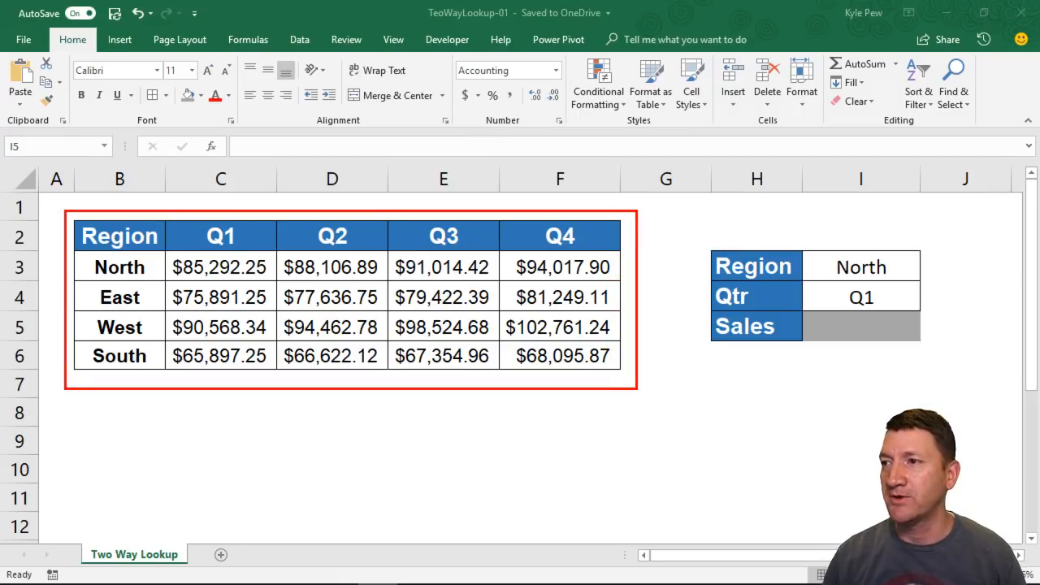
Step: Choose West from the region dropdown in I3 (quarter dropdown set to Q3)
drag(120, 266, 120, 354)
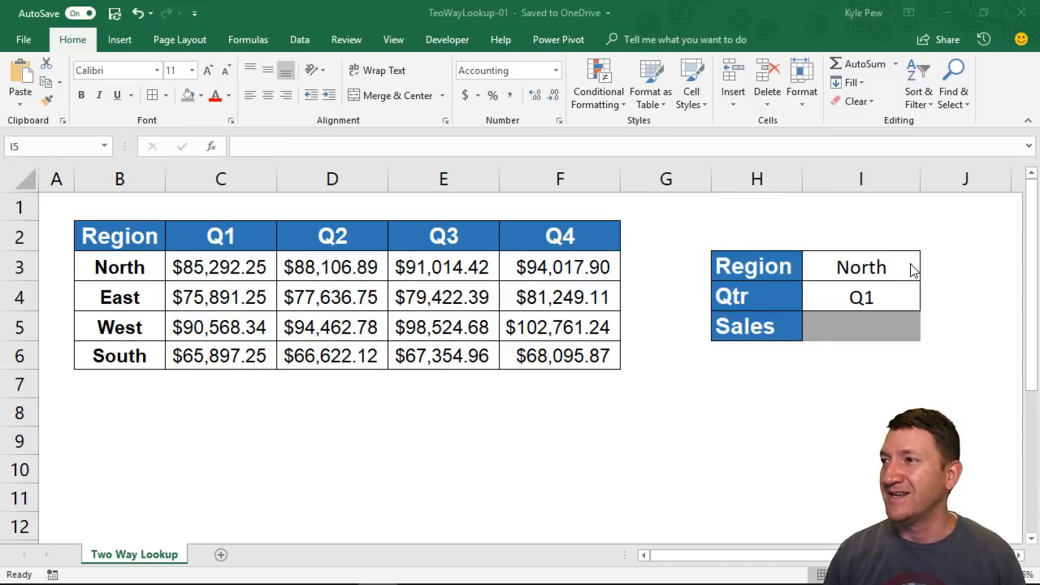
click(862, 267)
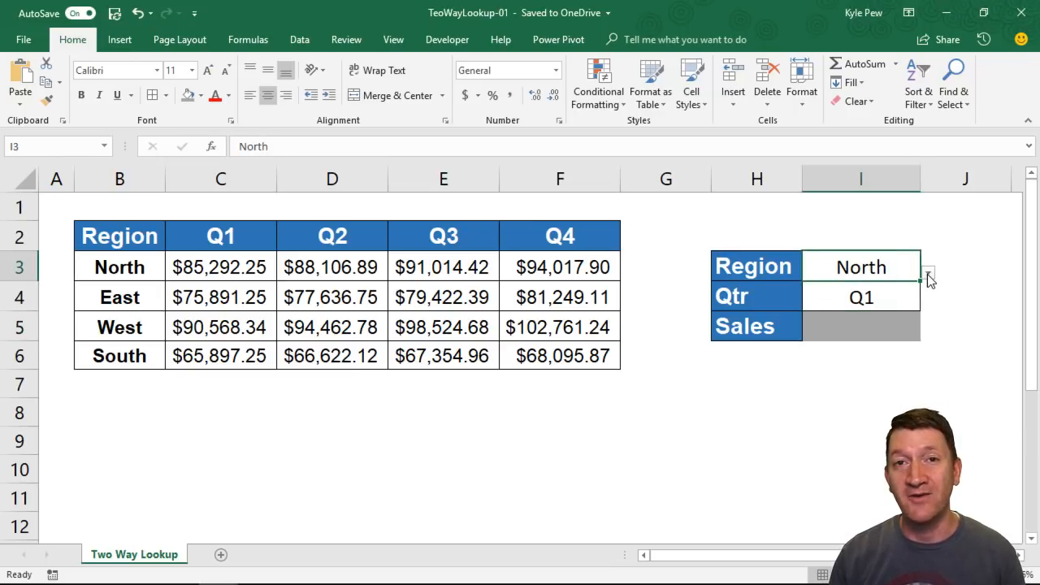
click(927, 267)
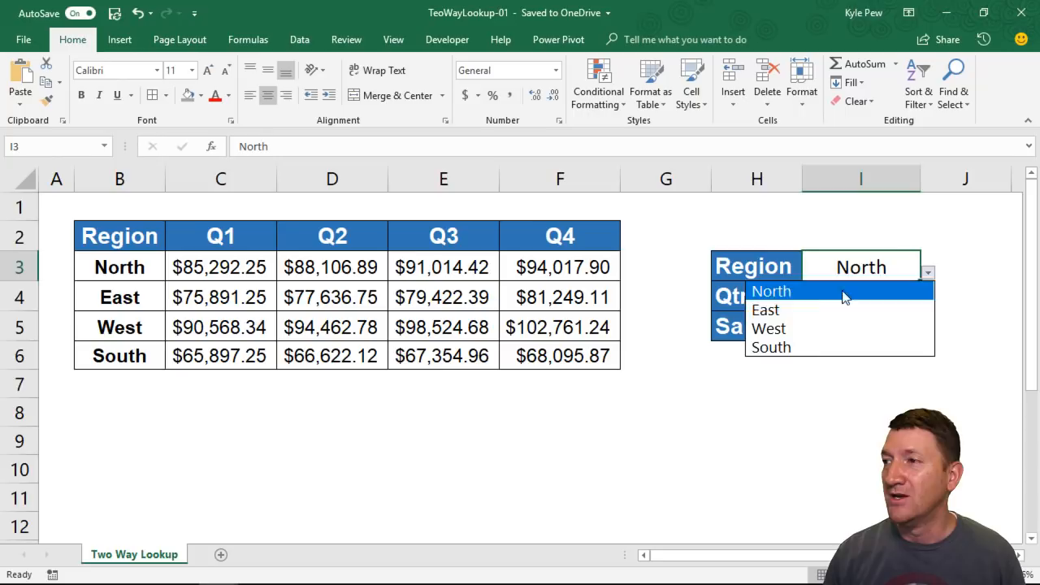
mouse_move(797, 309)
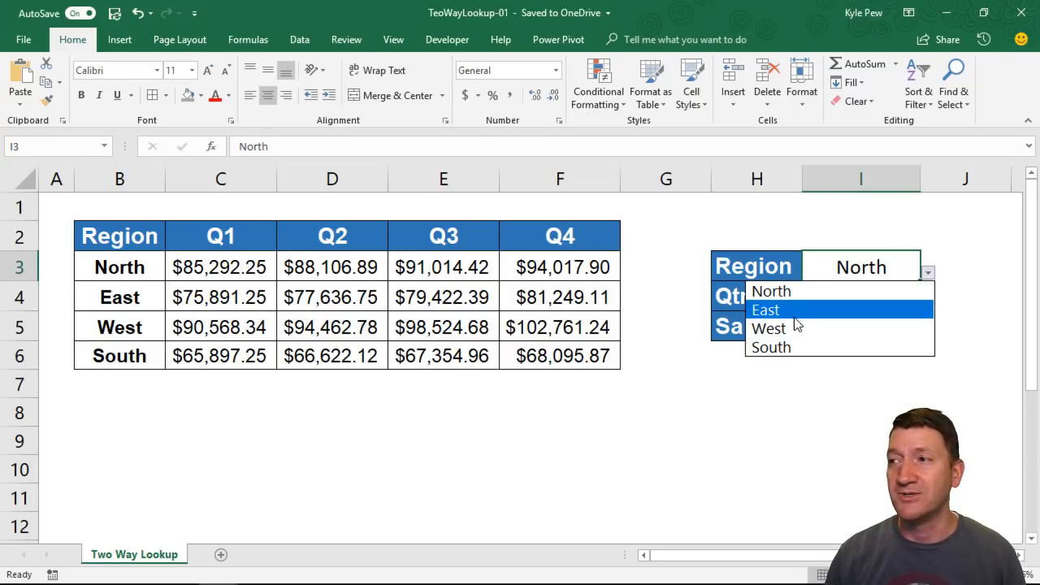
click(767, 329)
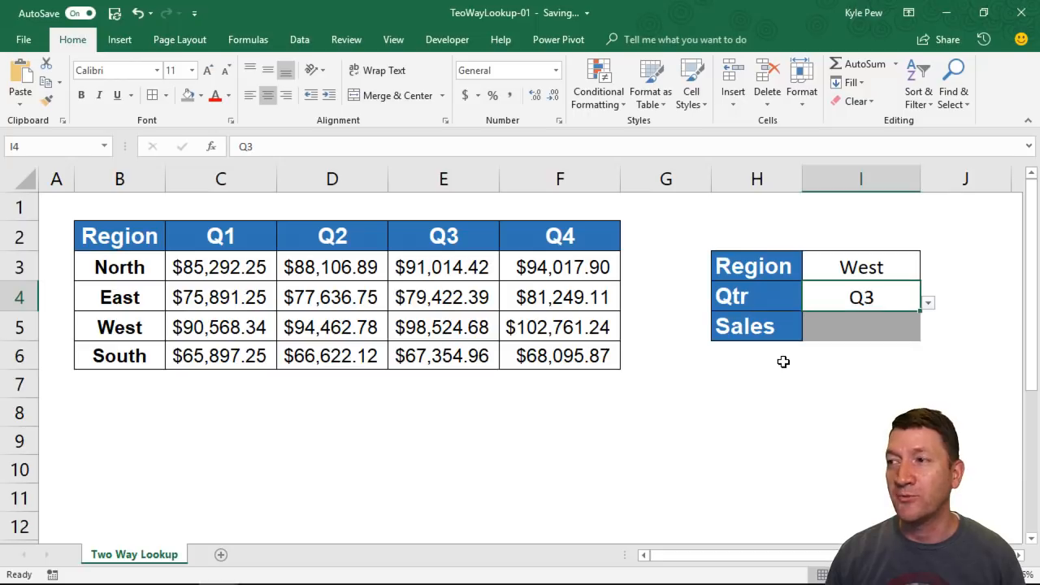
mouse_move(110, 306)
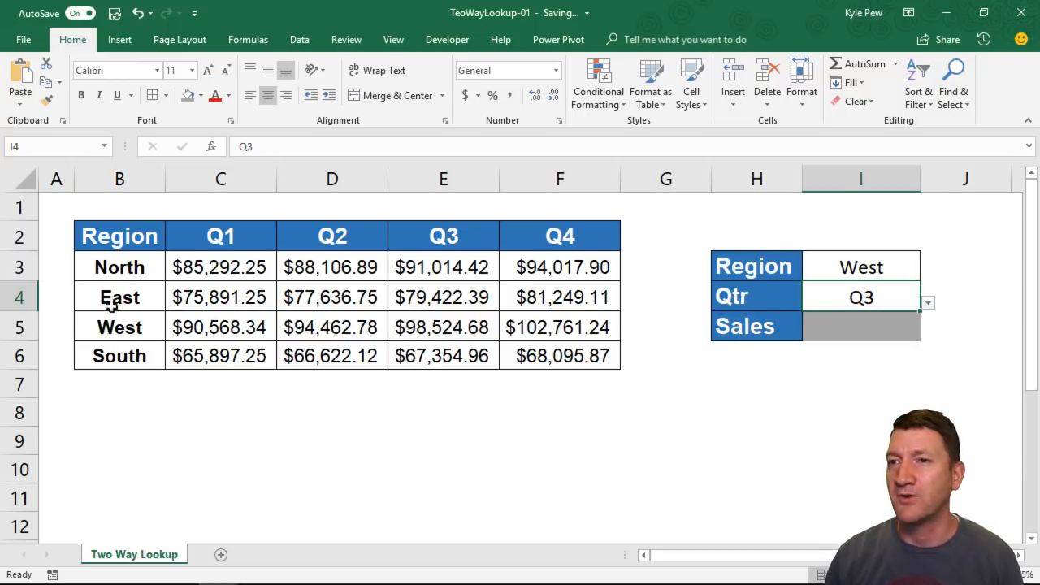
mouse_move(446, 308)
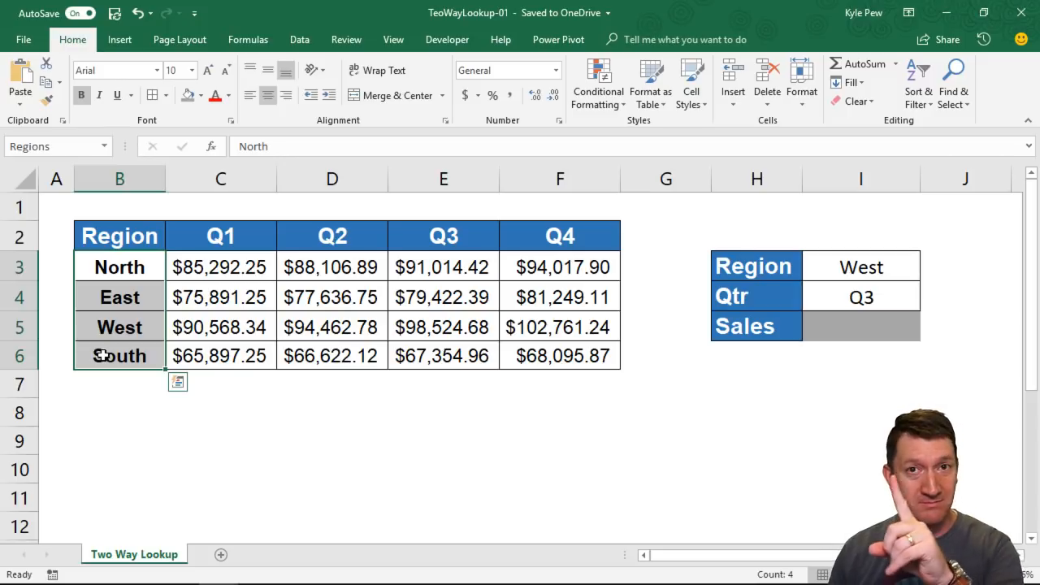
click(221, 236)
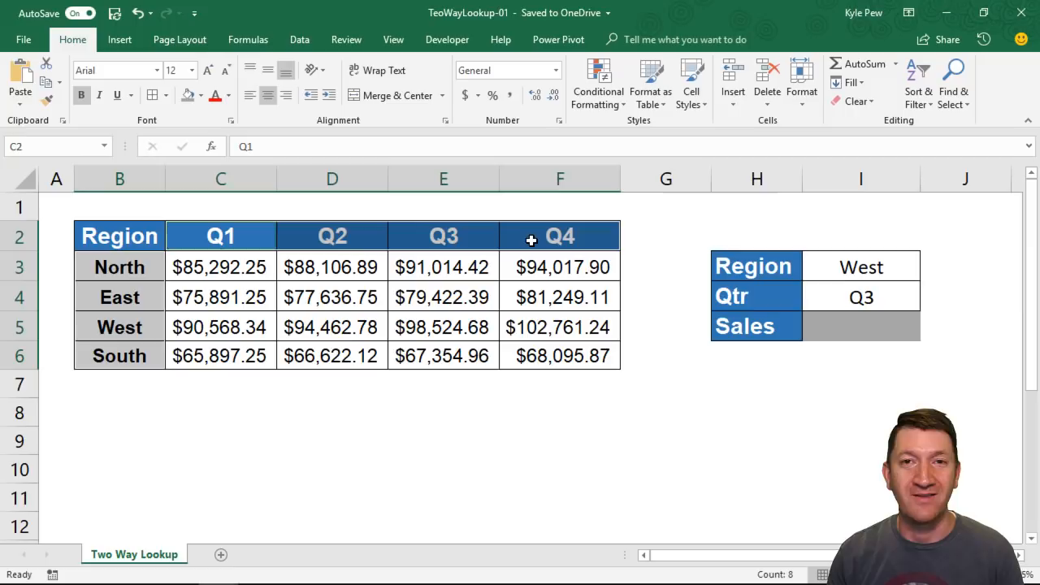
mouse_move(842, 328)
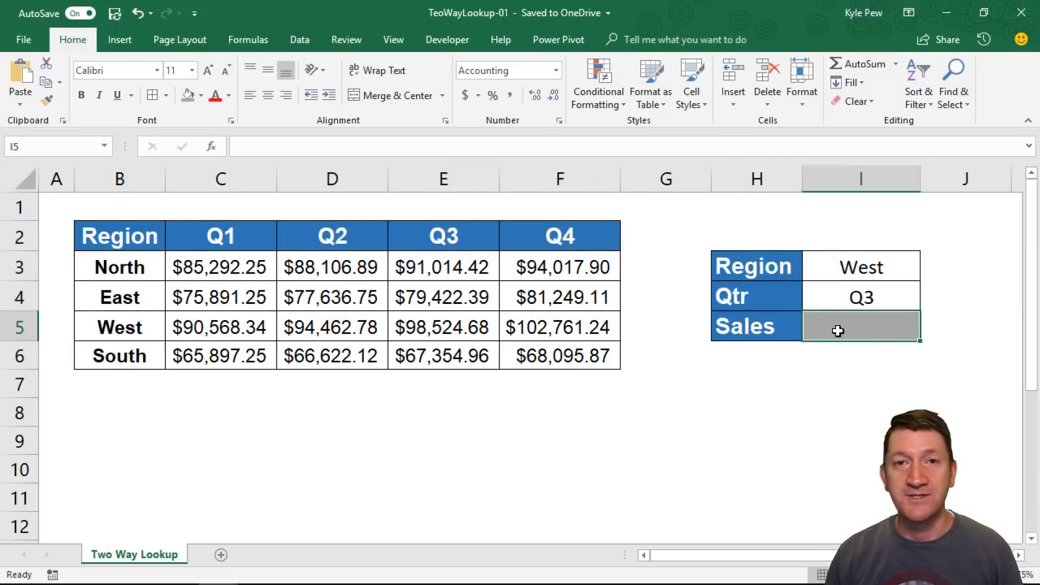
mouse_move(862, 325)
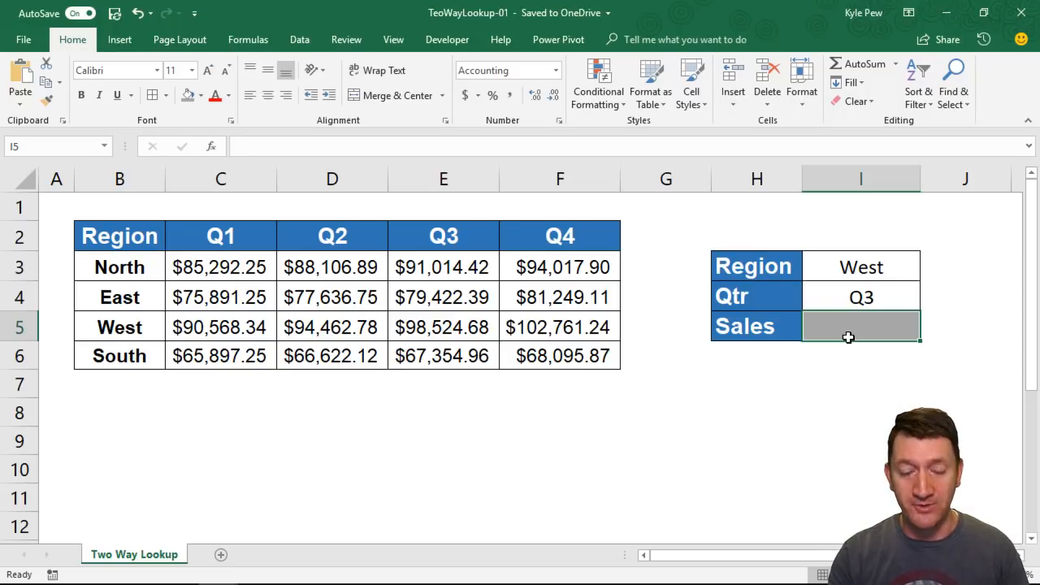
Step: Start =index( in I5 and choose the array, row_num, column_num form
text(=index)
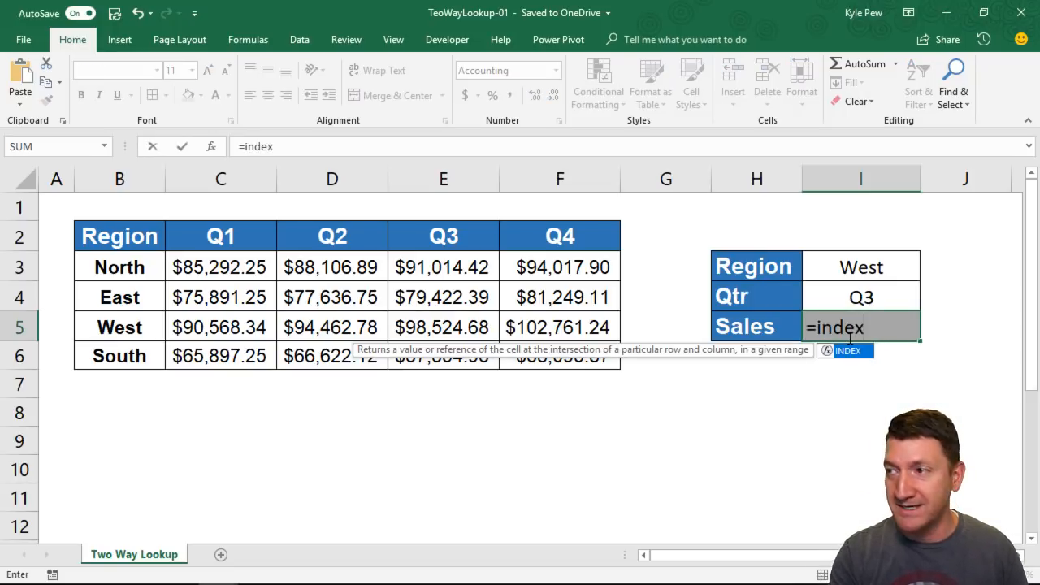
text(()
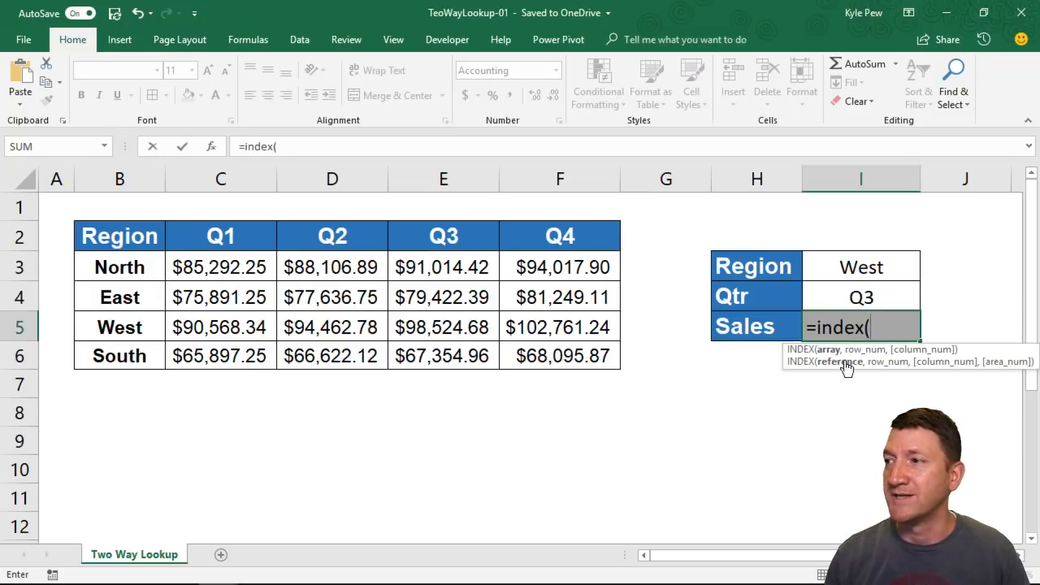
mouse_move(644, 348)
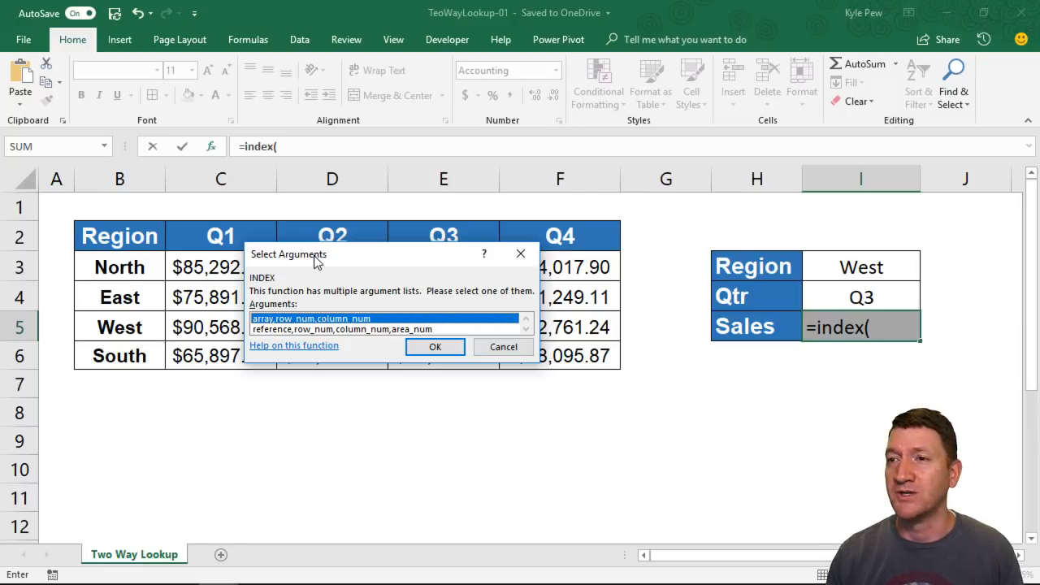
mouse_move(276, 327)
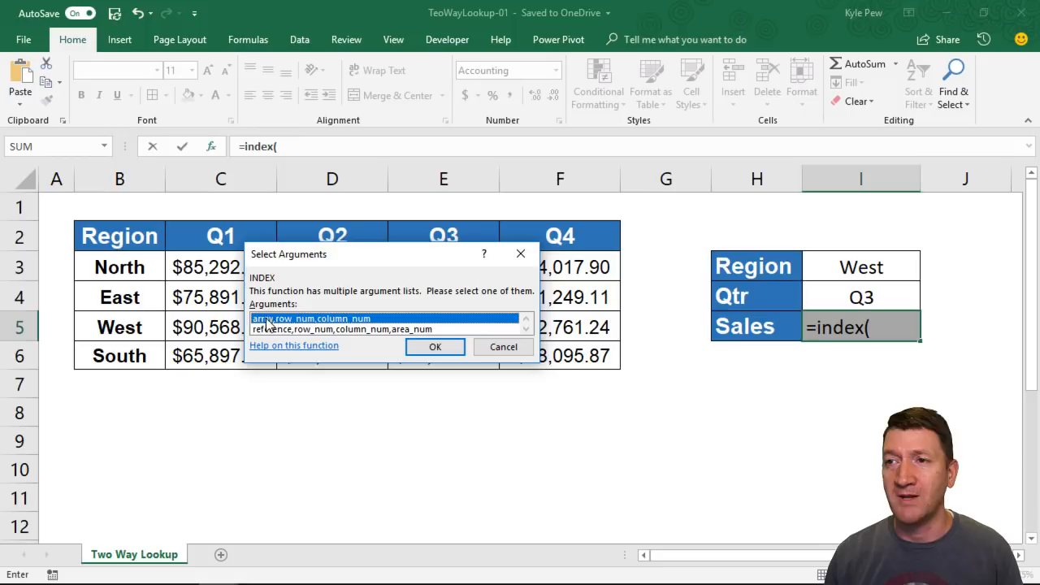
mouse_move(394, 327)
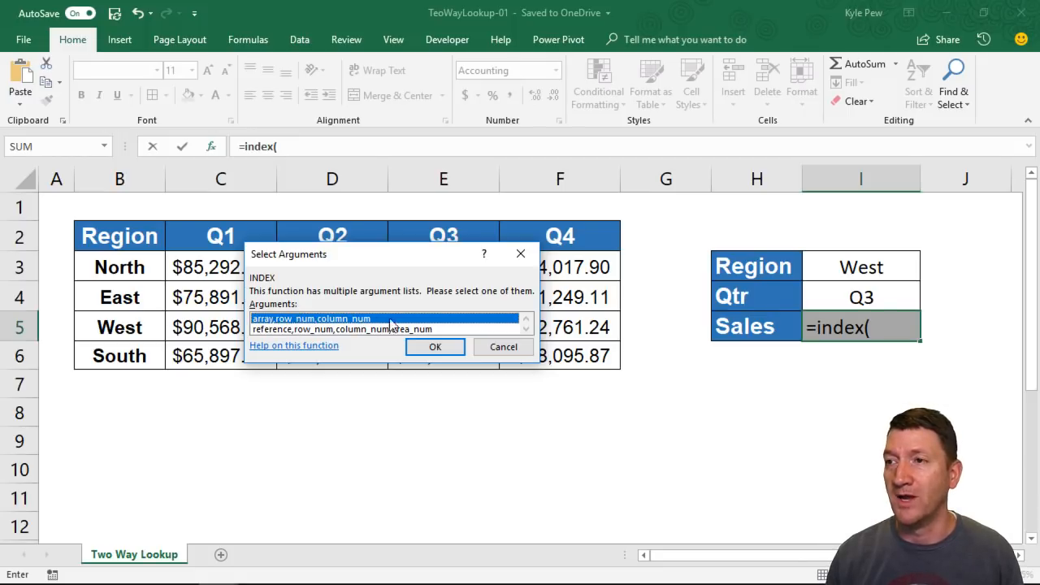
click(435, 348)
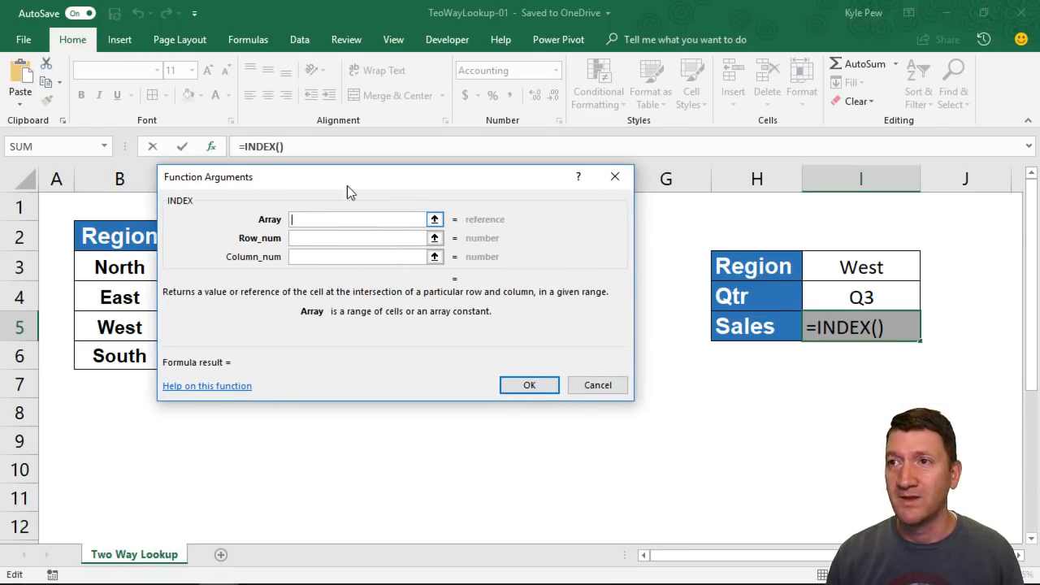
Step: Enter the named range Sales as the INDEX array, trying and clearing a row number of 1
drag(350, 175, 390, 393)
text(Sales)
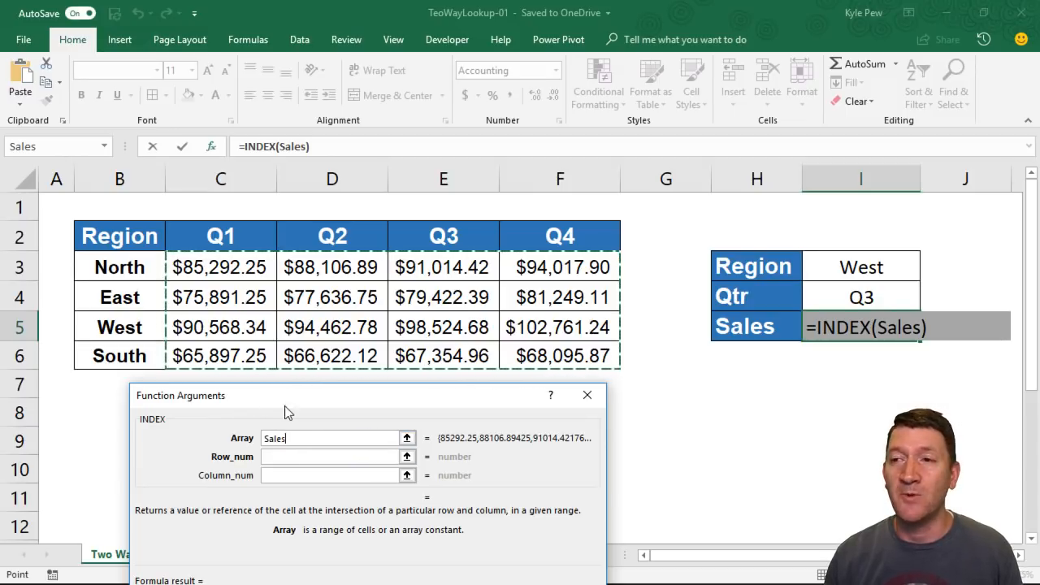
mouse_move(552, 350)
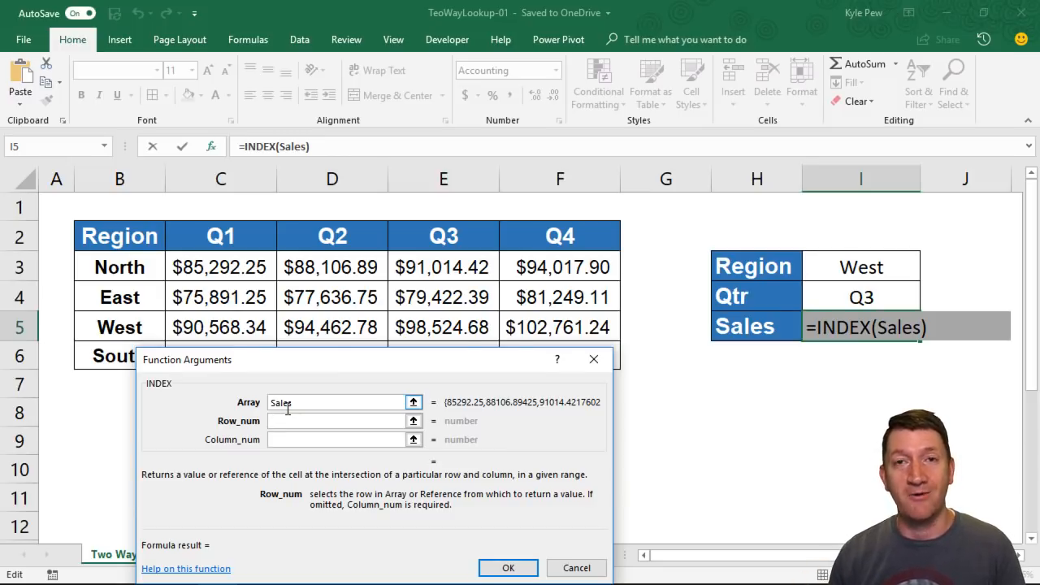
click(338, 419)
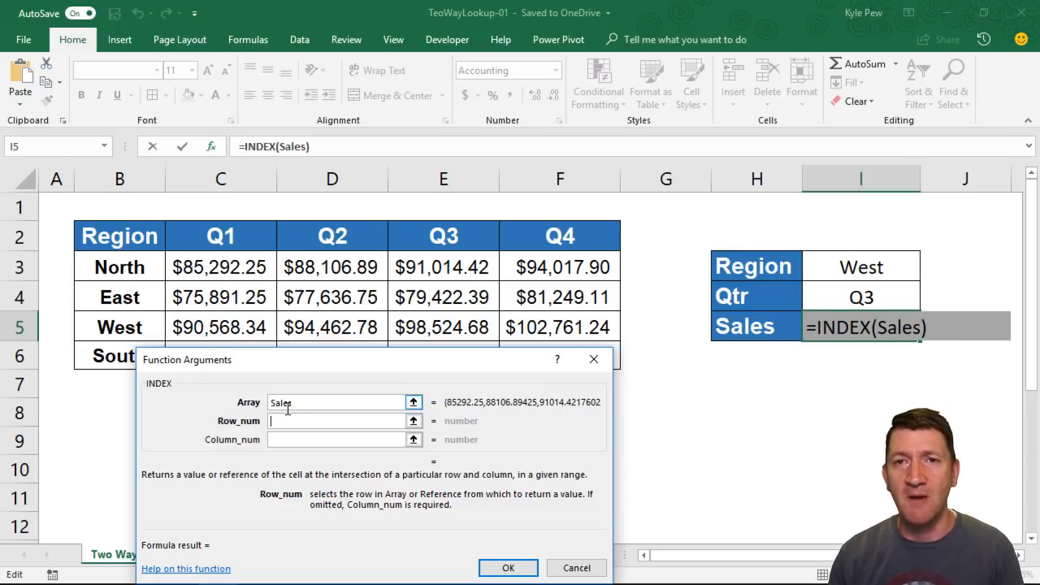
text(1)
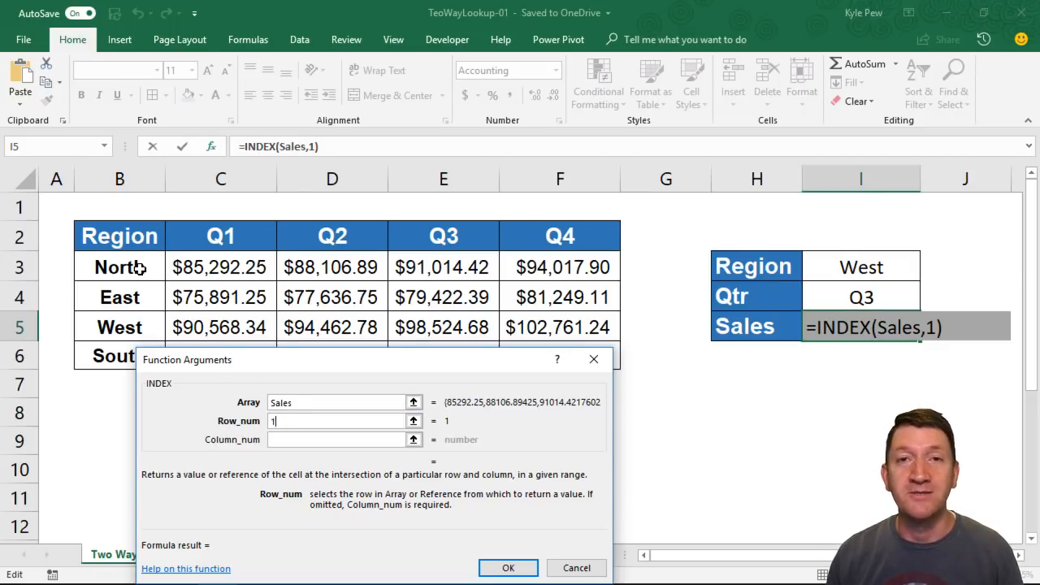
mouse_move(187, 266)
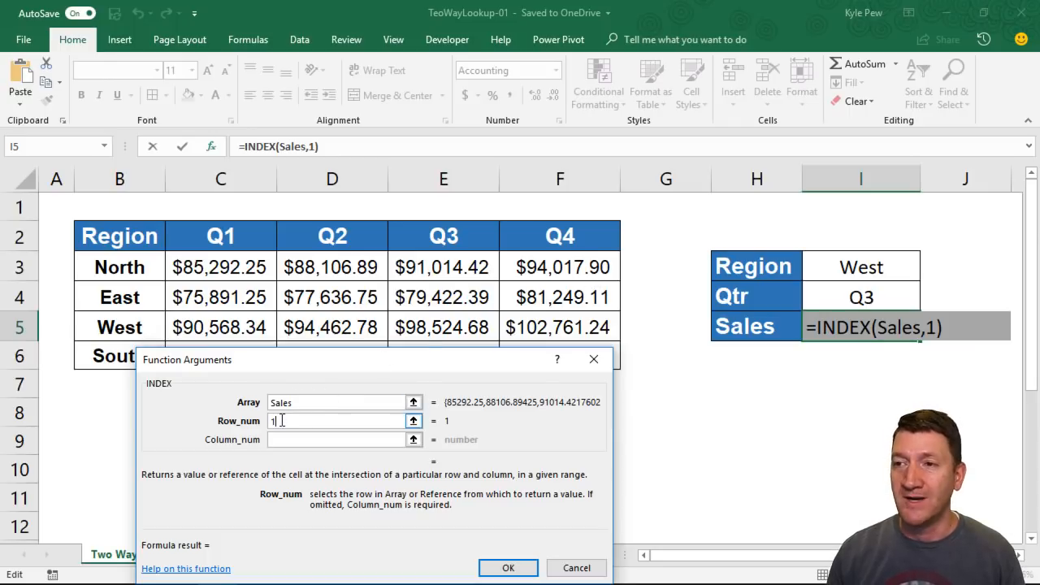
key(Backspace)
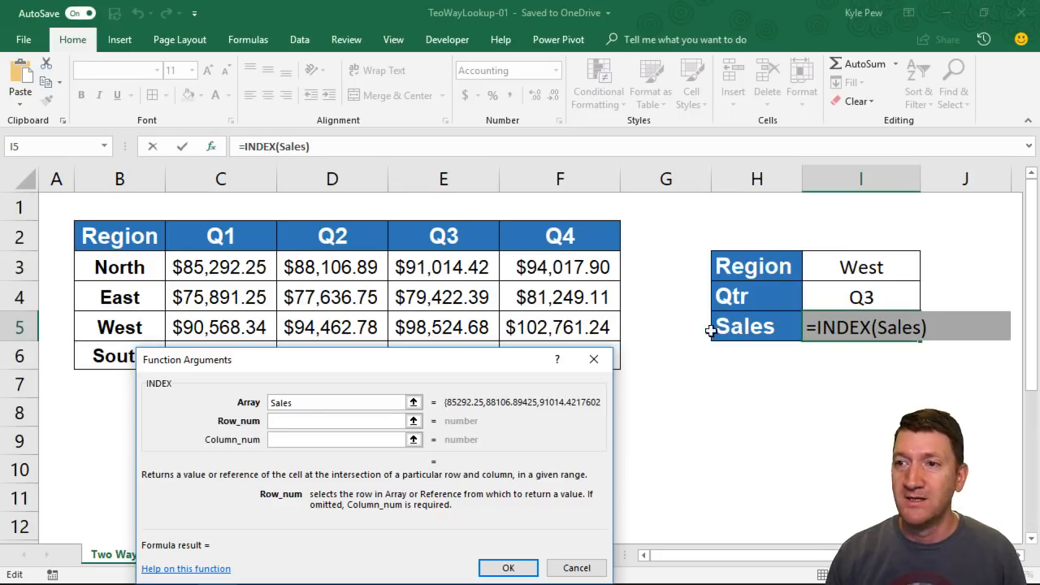
Step: Nest MATCH(I3, Regions, 0) as the INDEX row number for an exact region match
click(338, 419)
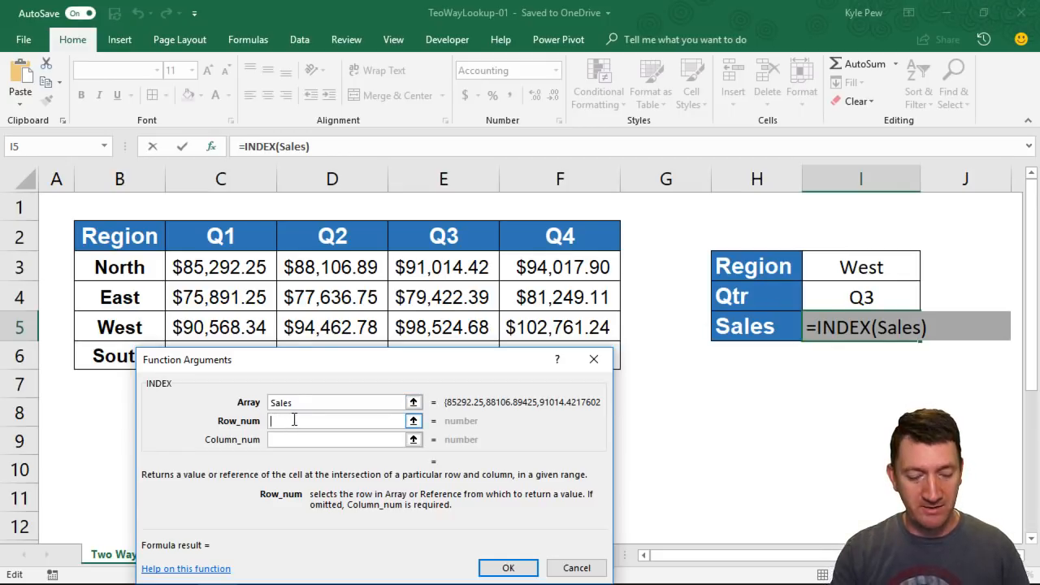
text(match())
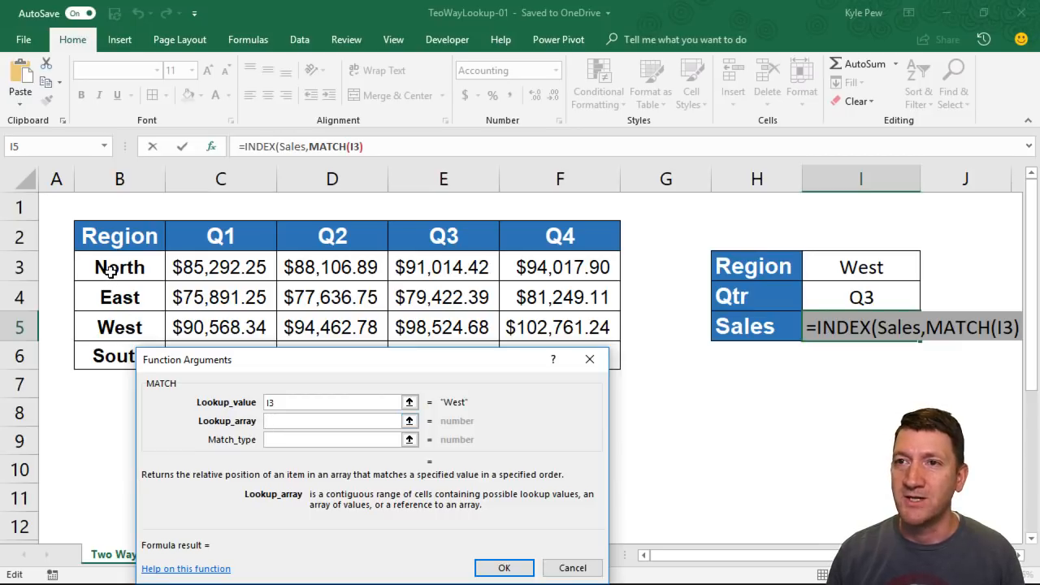
text(Regions)
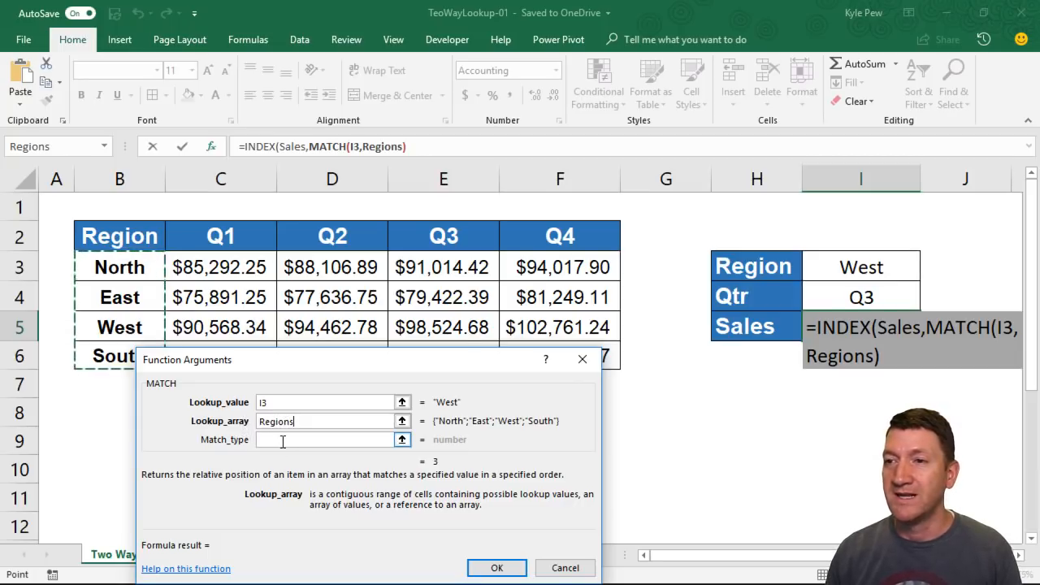
text(0)
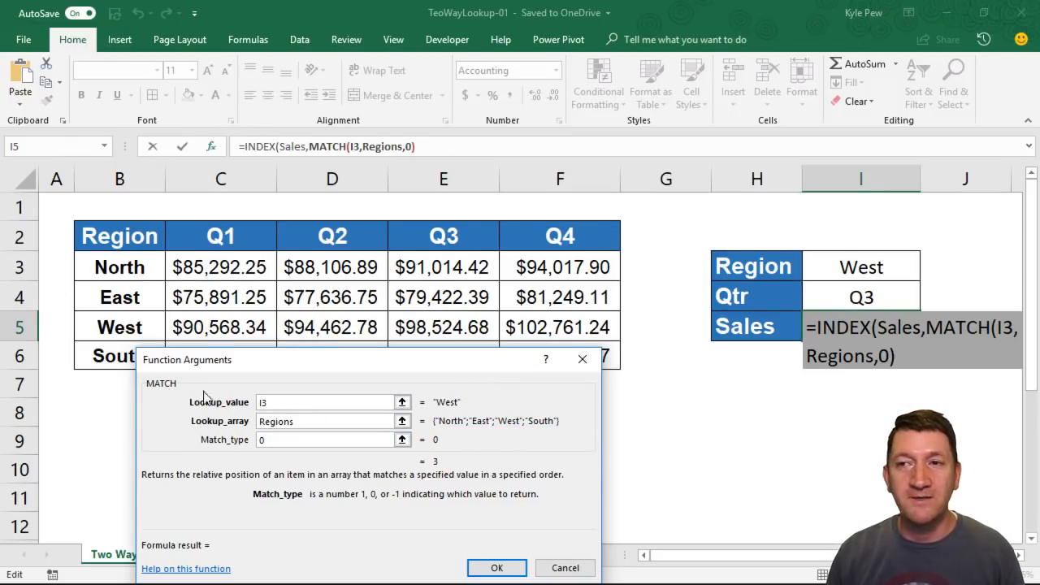
mouse_move(170, 395)
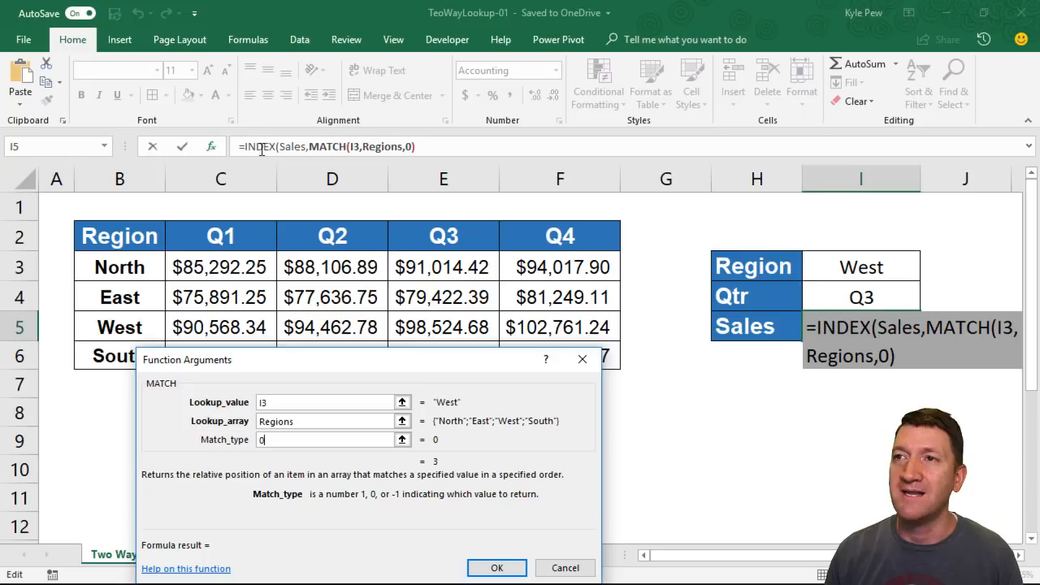
Step: Return to the INDEX arguments, where the row MATCH gives 3, and move to Column_num
click(253, 146)
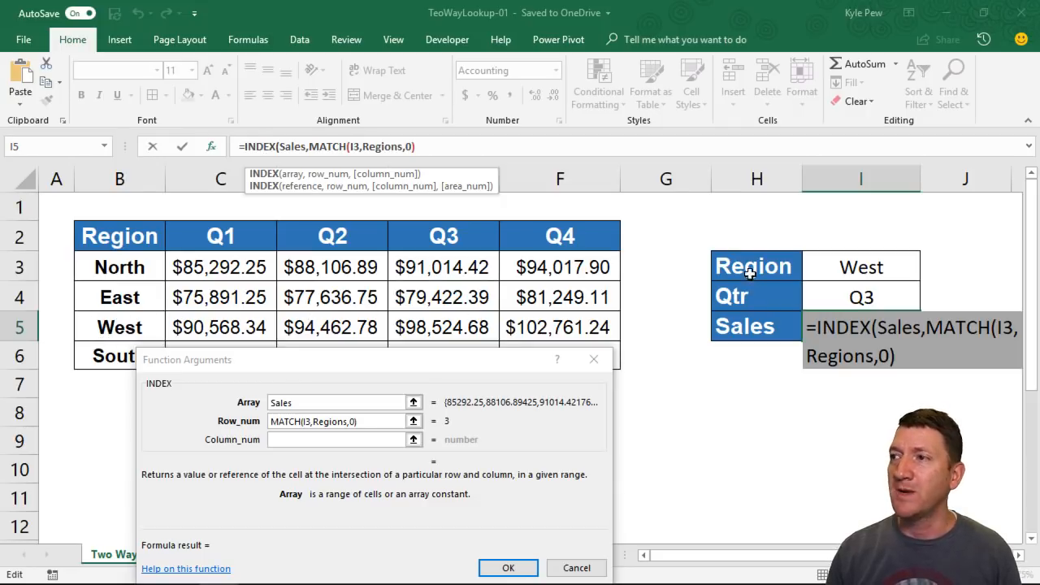
mouse_move(862, 296)
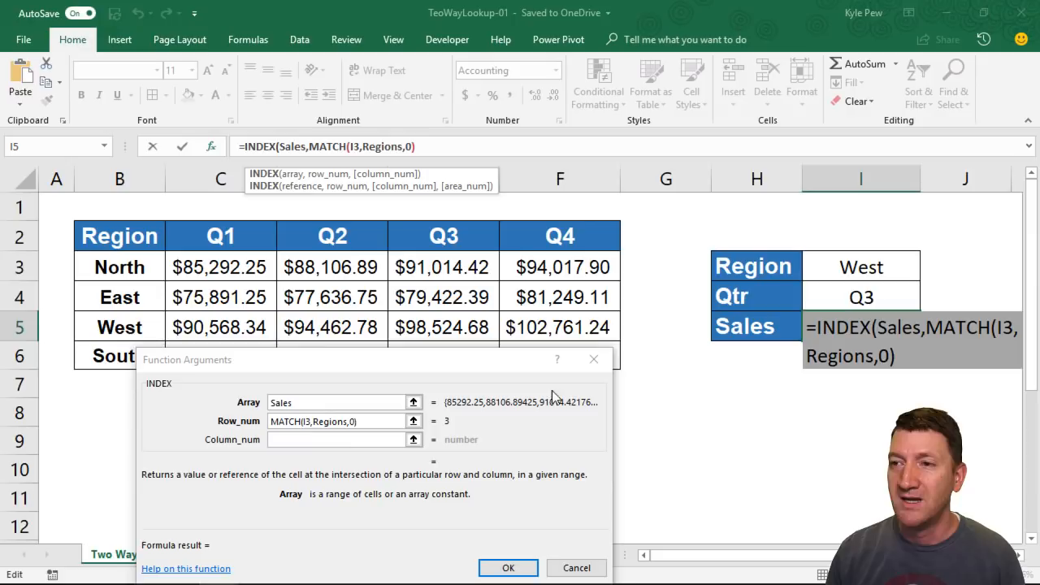
click(338, 439)
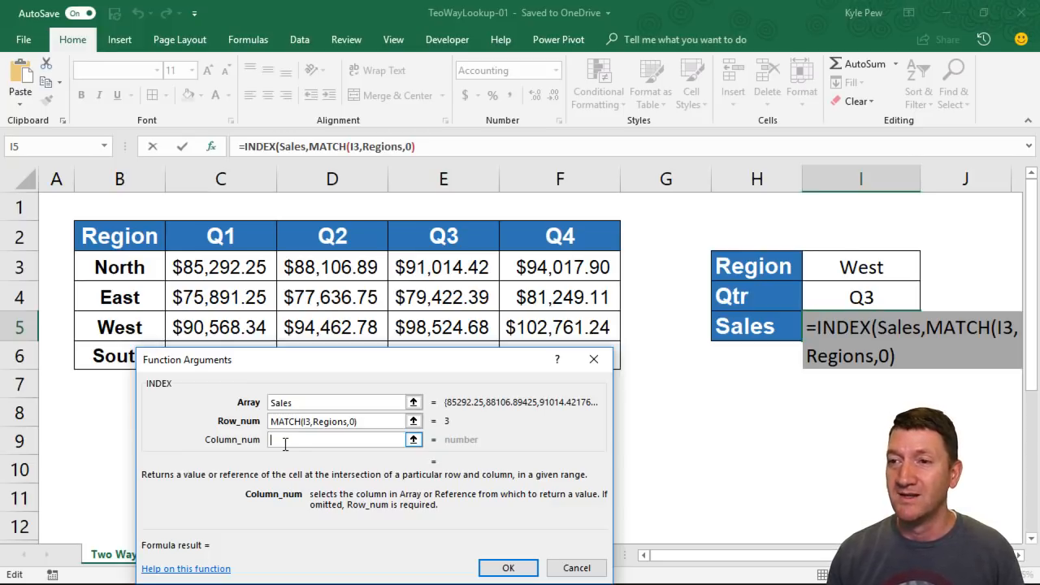
mouse_move(280, 439)
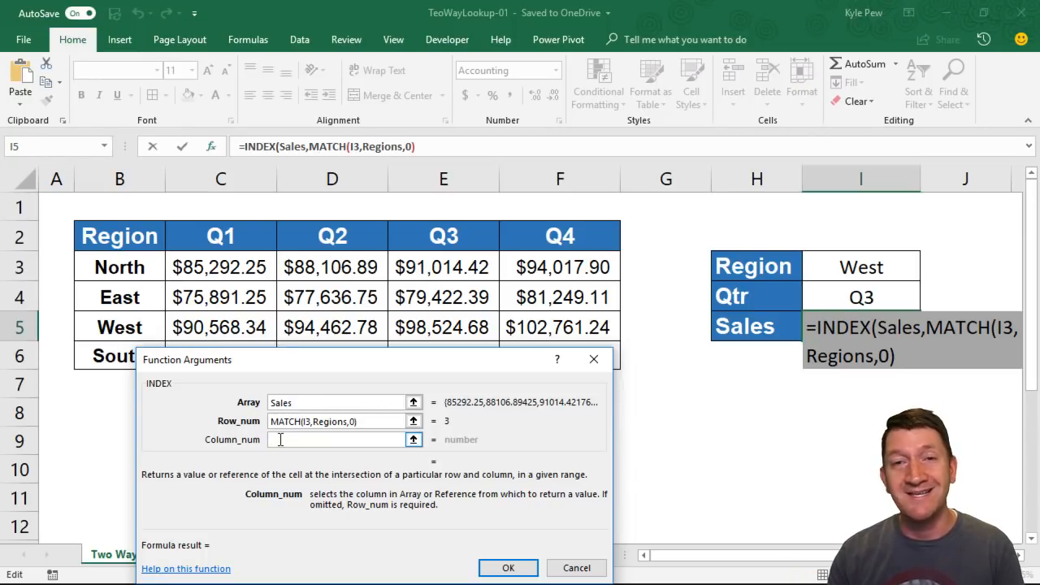
Step: Nest MATCH(I4, Qtrs, 0) as the INDEX column number, returning 3 for Q3
text(matc)
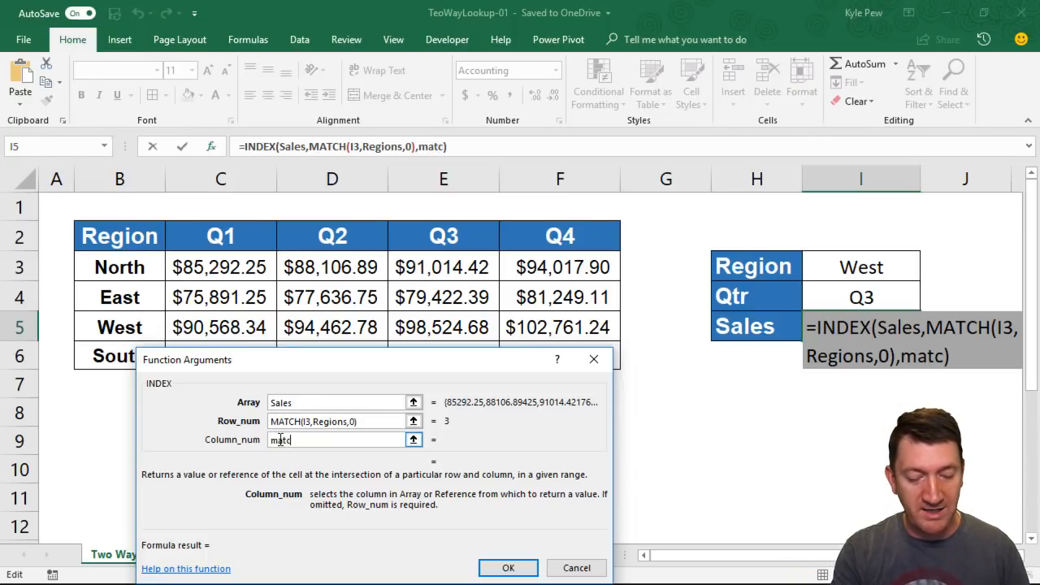
text(h())
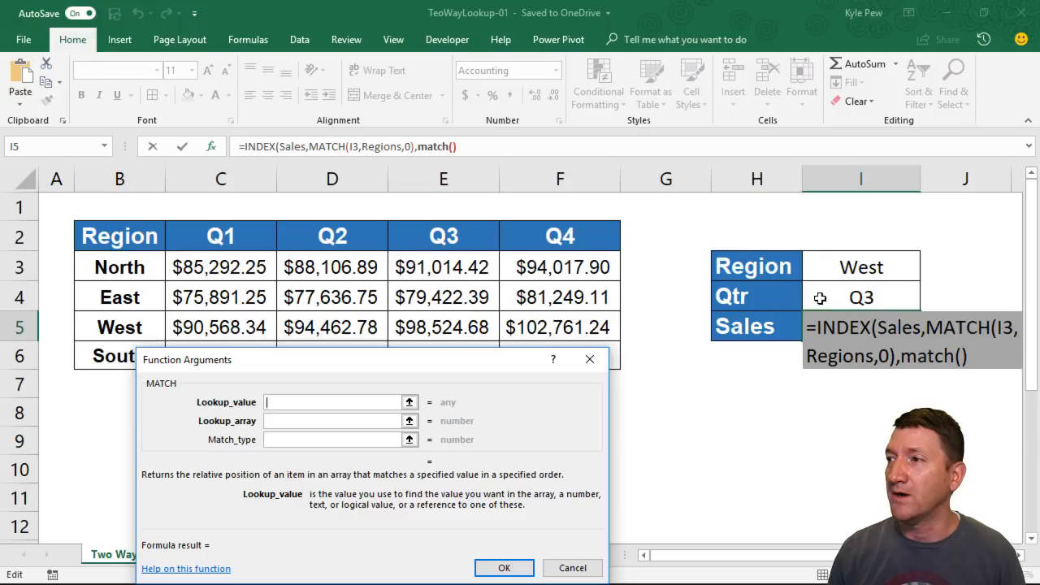
click(862, 295)
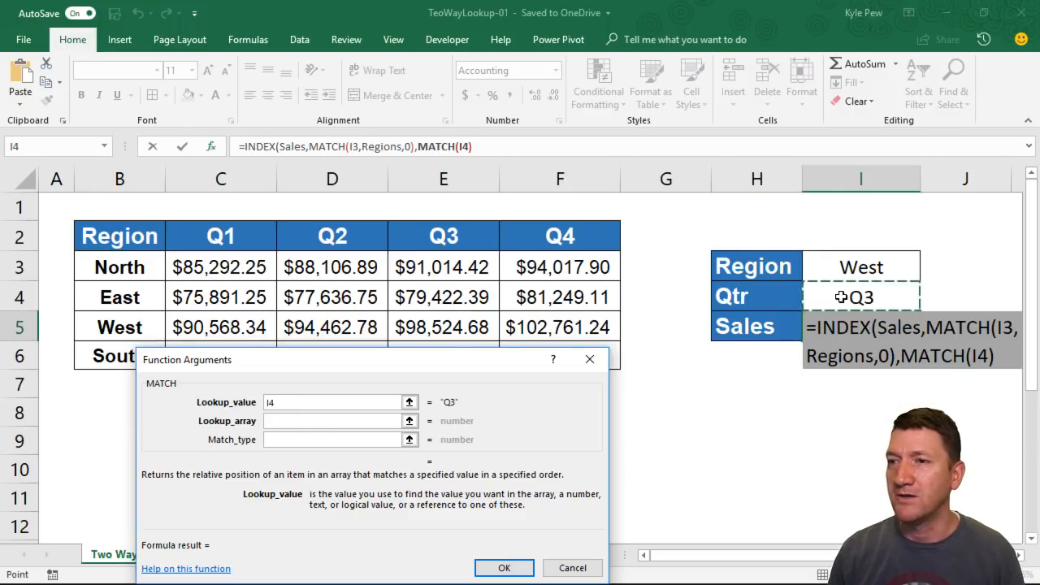
click(333, 420)
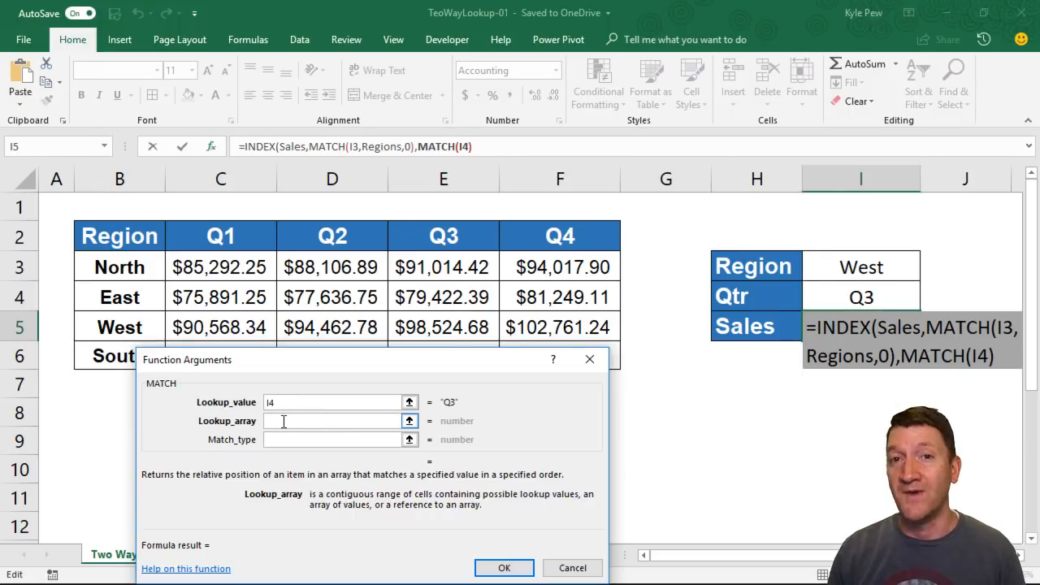
click(221, 236)
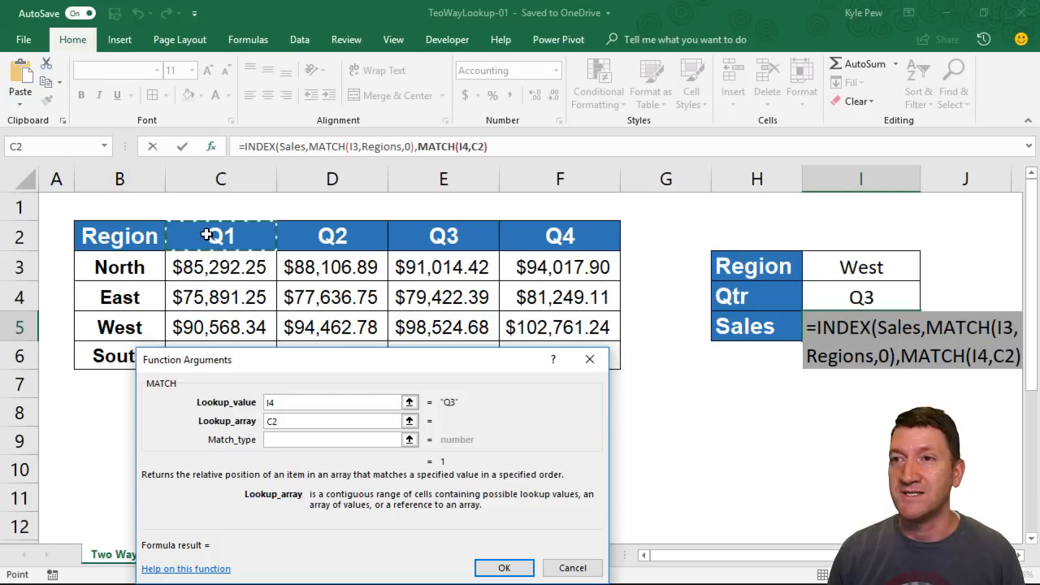
text(Qtrs)
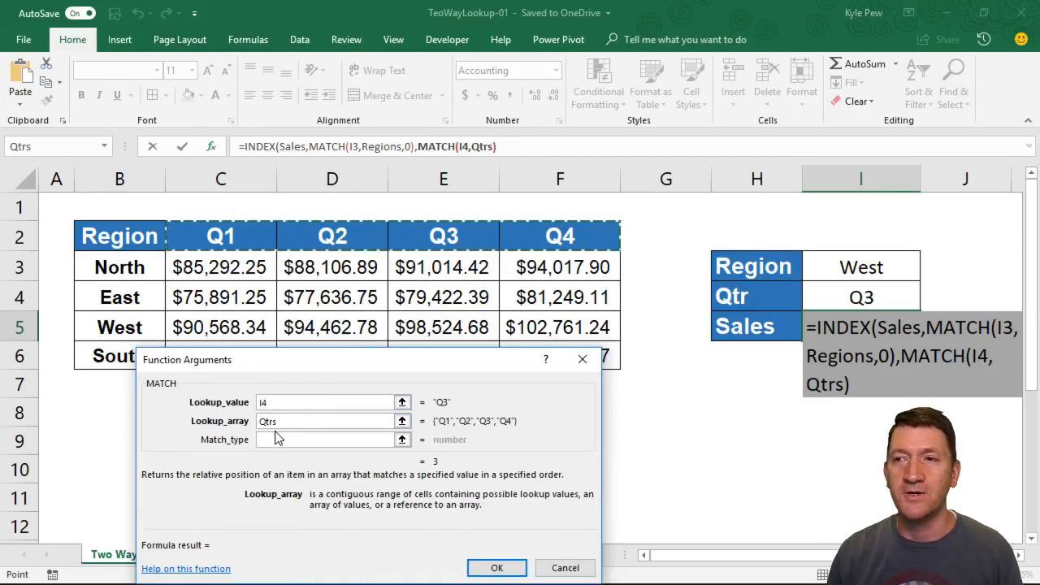
text(0)
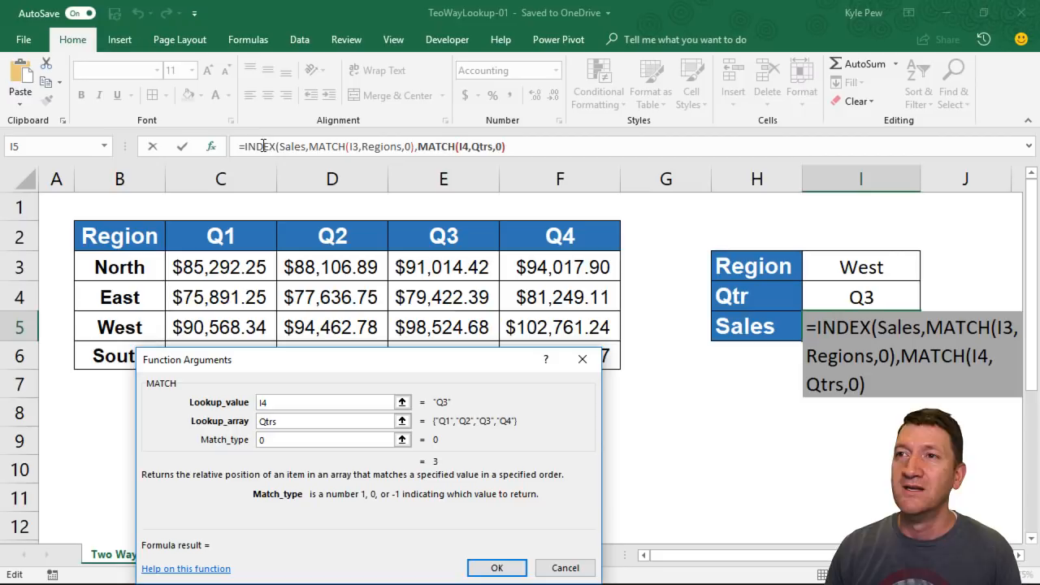
Step: Commit the INDEX/MATCH/MATCH formula so I5 shows $98,524.68 for West Q3
click(257, 146)
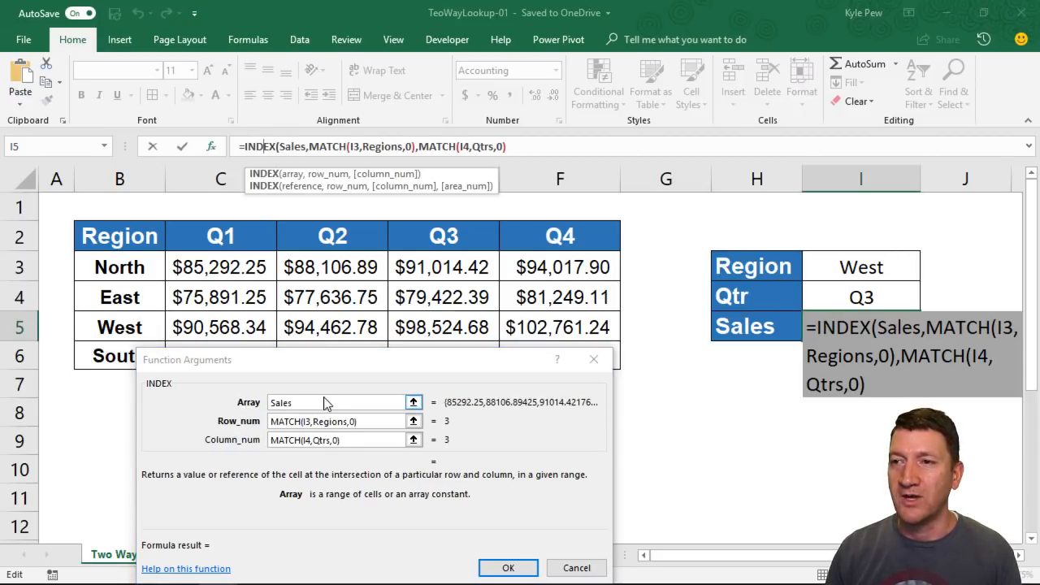
mouse_move(294, 365)
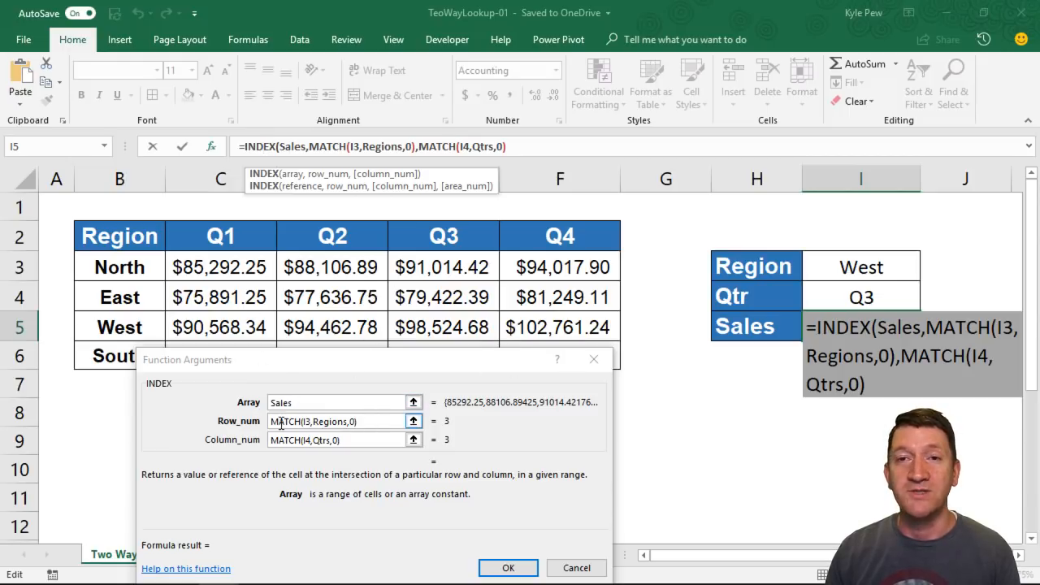
mouse_move(762, 296)
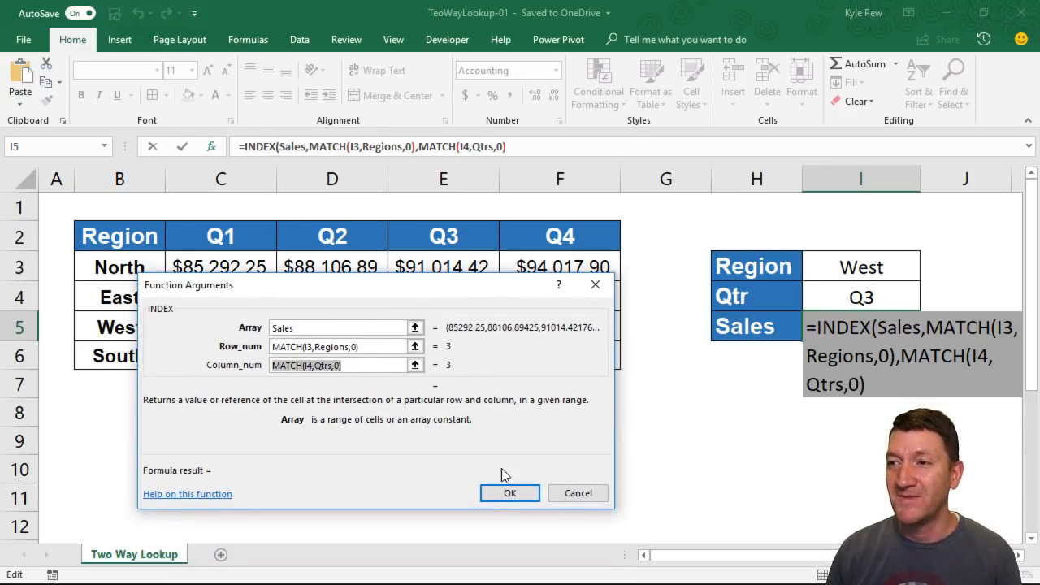
click(510, 494)
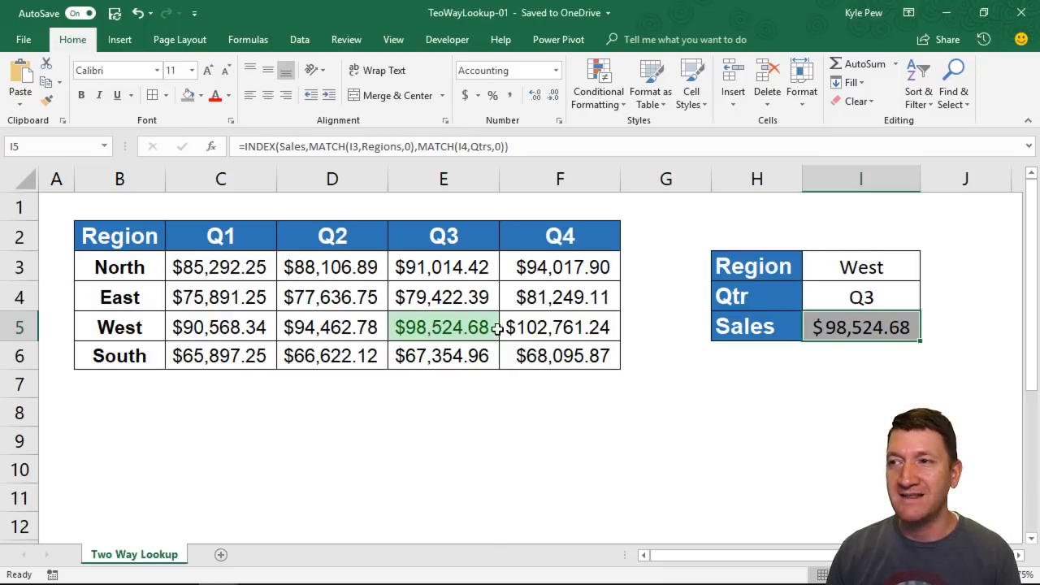
Step: Switch the I3 region dropdown to North so Sales updates to $91,014.42
click(861, 266)
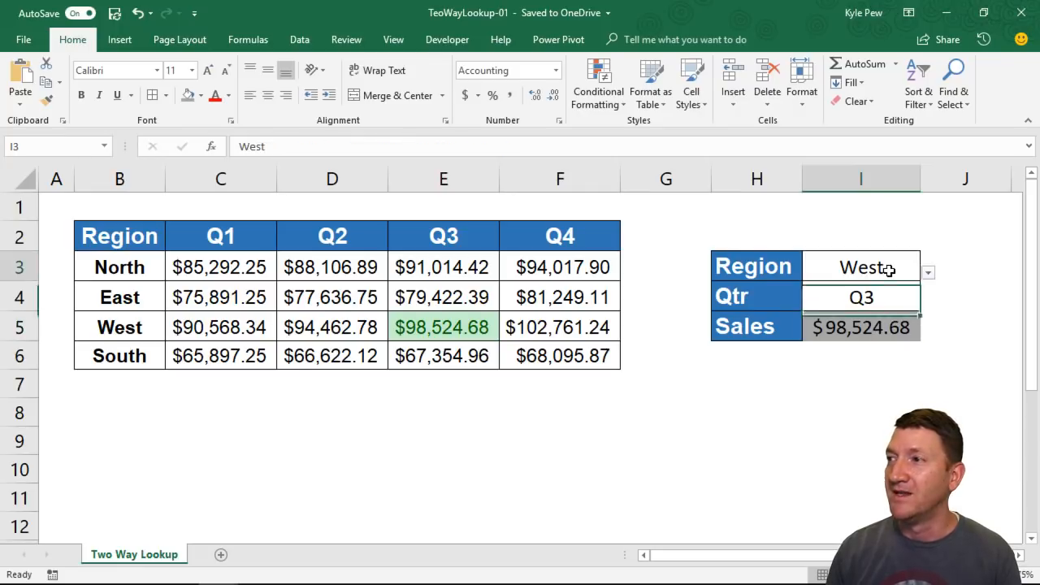
click(926, 273)
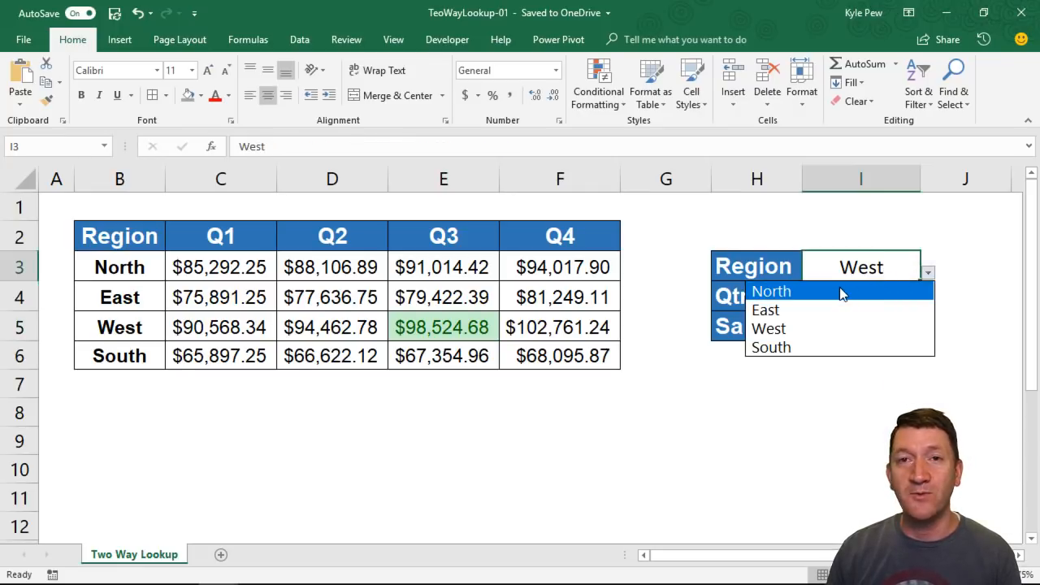
click(771, 291)
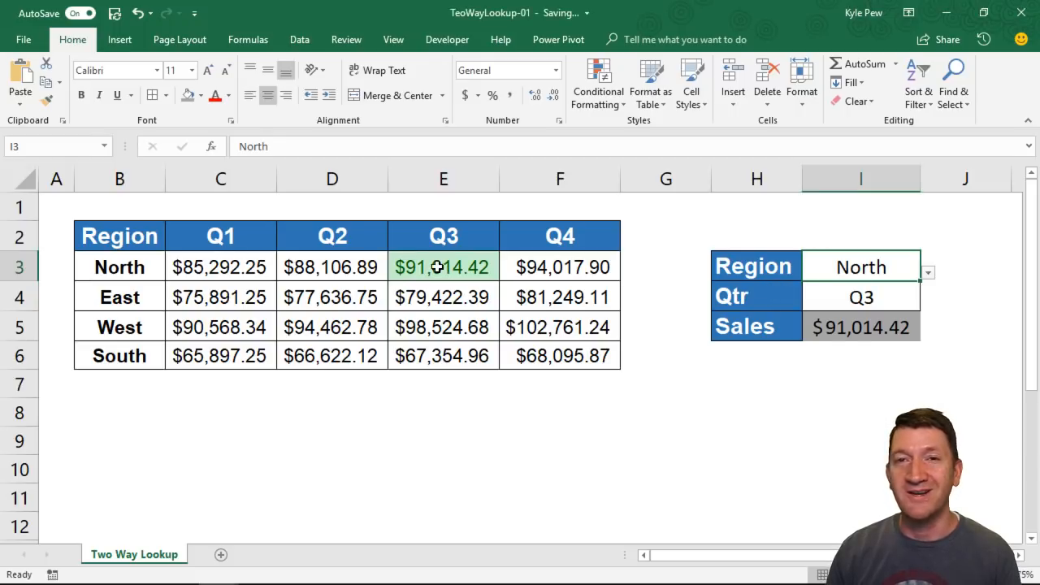
mouse_move(894, 331)
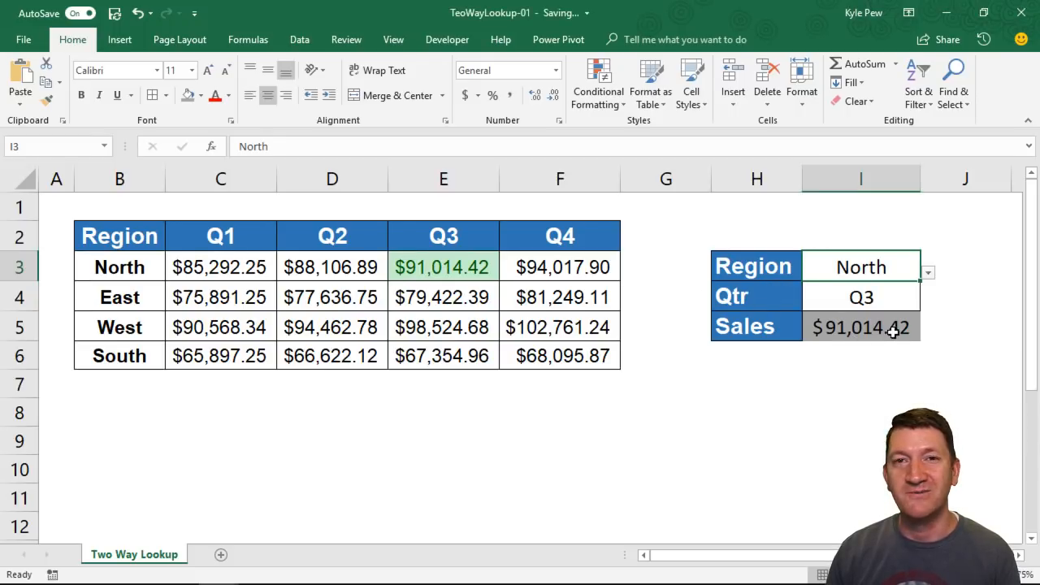